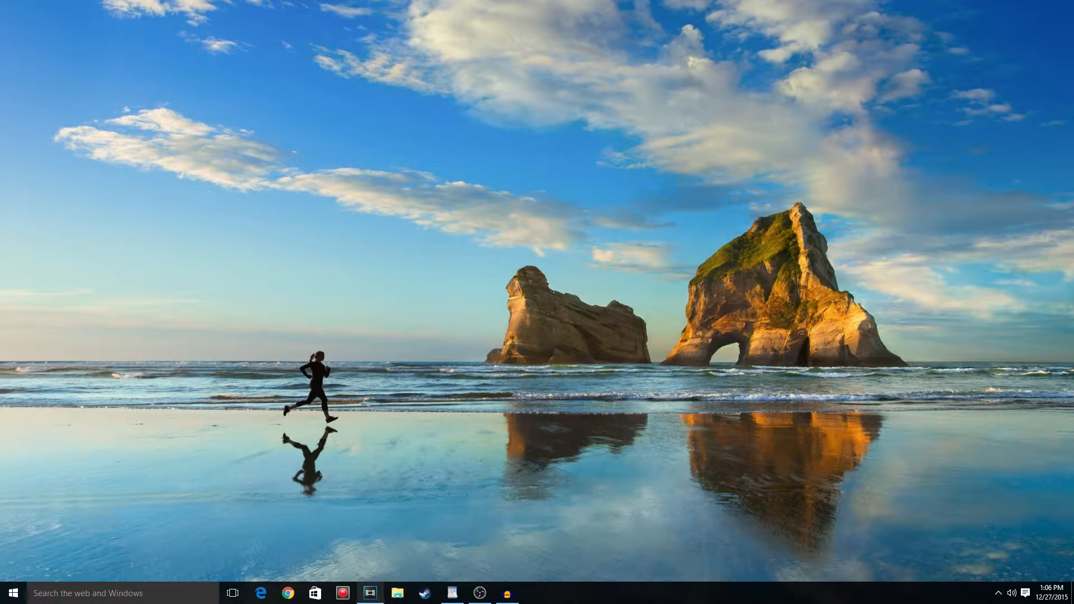
# Launch Vegas Pro from the taskbar with the gameplay project loaded on the timeline
pyautogui.click(369, 593)
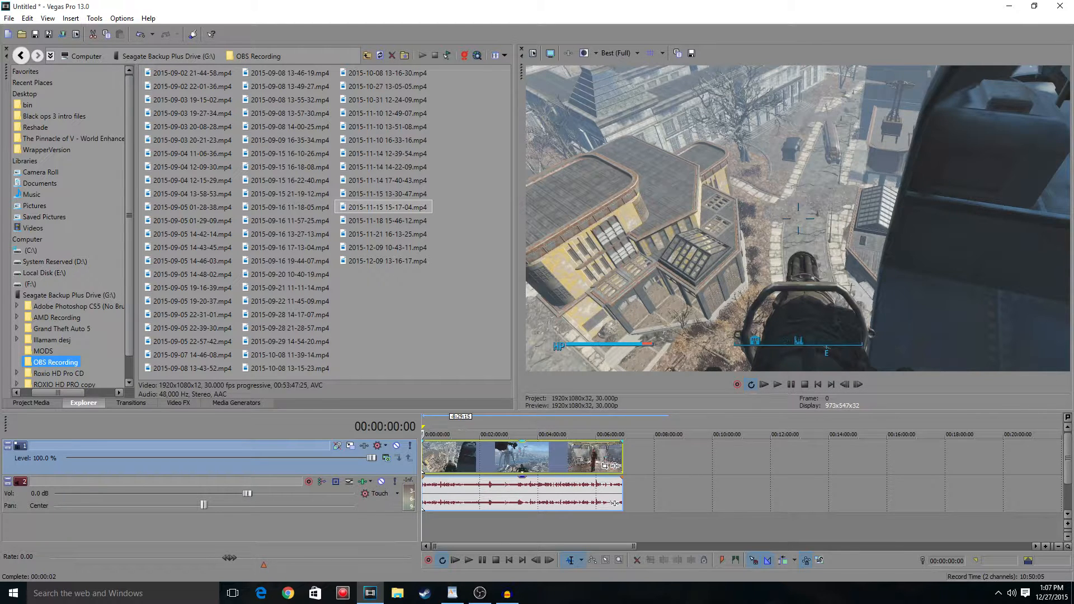
pyautogui.rightClick(521, 456)
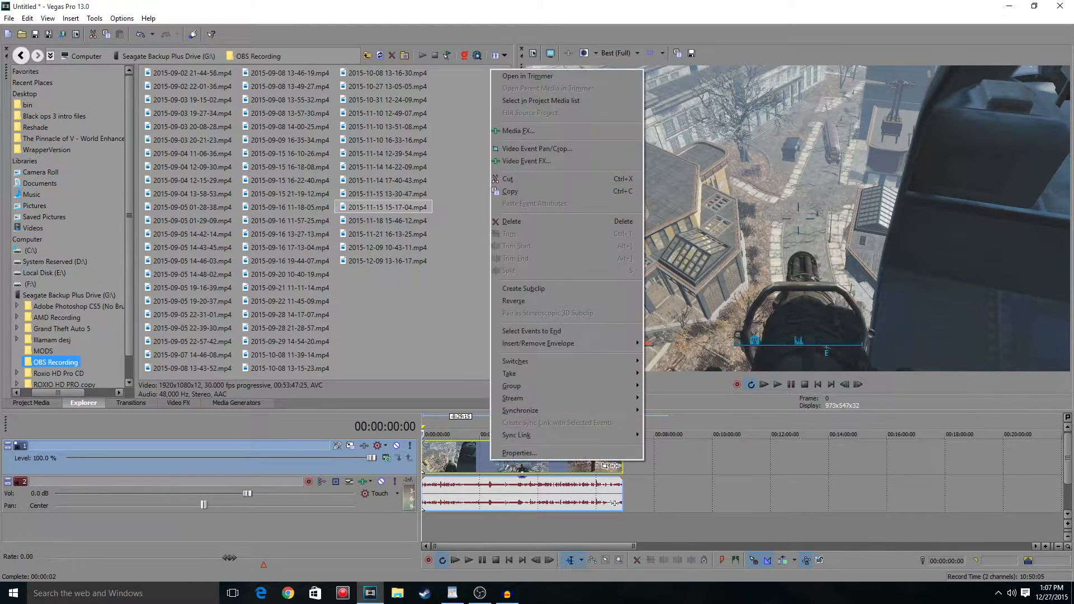
pyautogui.click(519, 453)
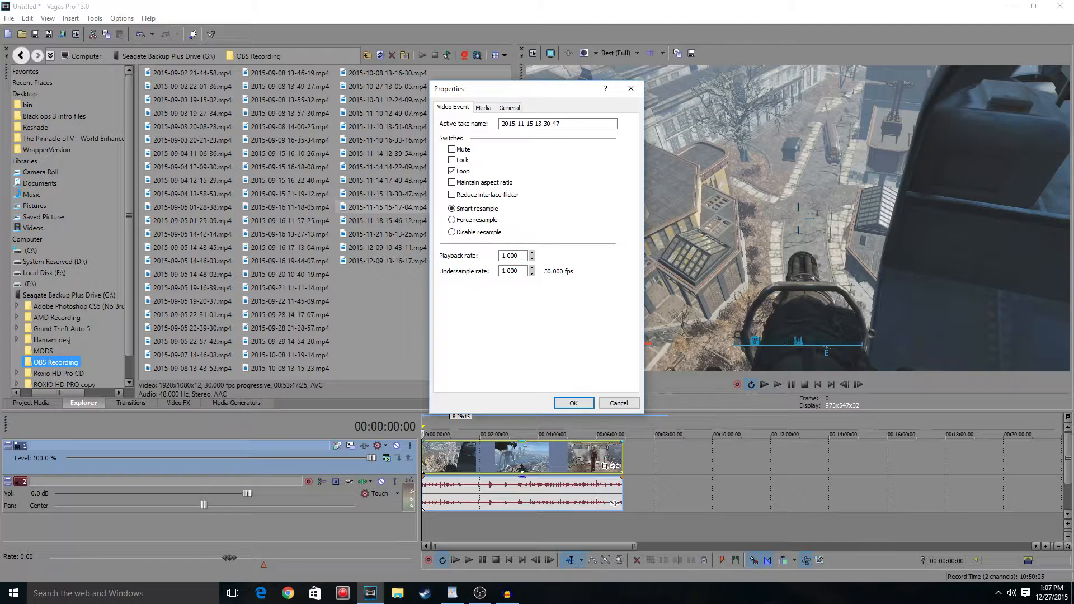
pyautogui.click(572, 402)
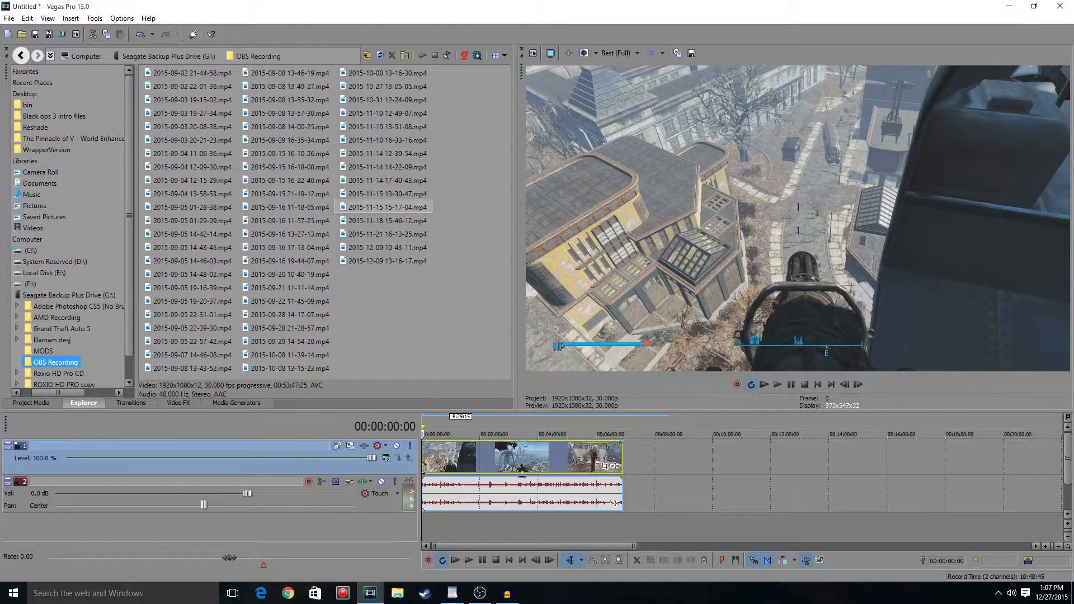
pyautogui.moveTo(532, 53)
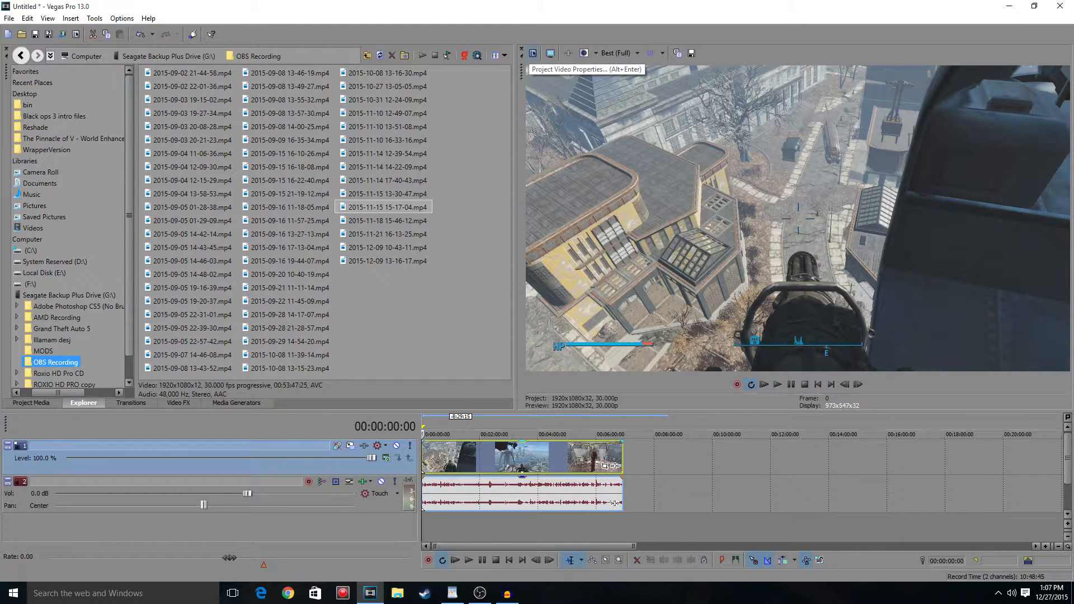
# Set the project frame rate to 59.940 fps, applying it to new projects and adapting source media
pyautogui.click(532, 54)
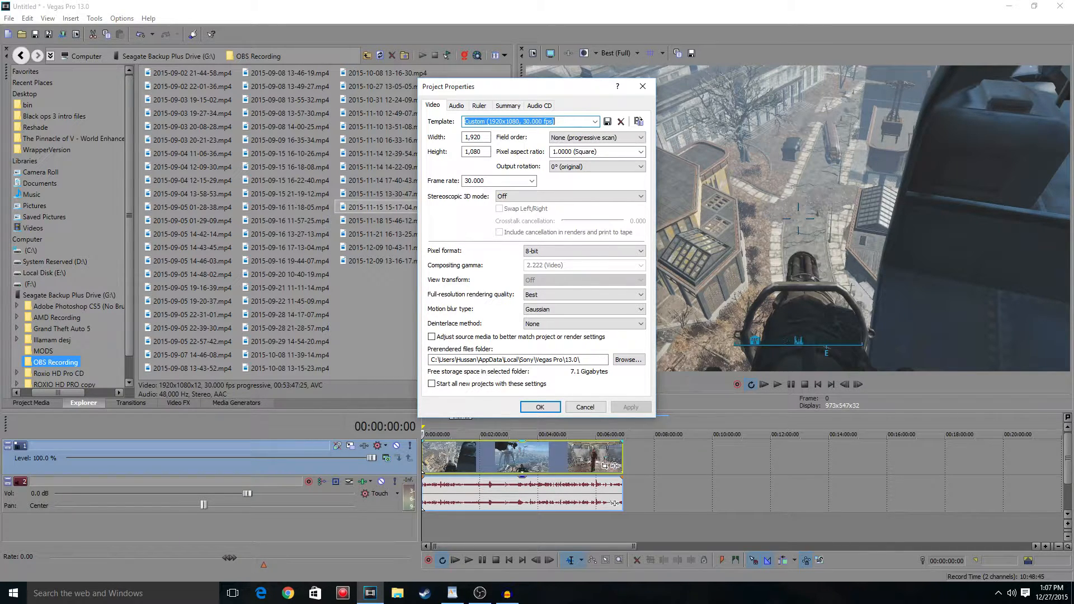
pyautogui.click(531, 180)
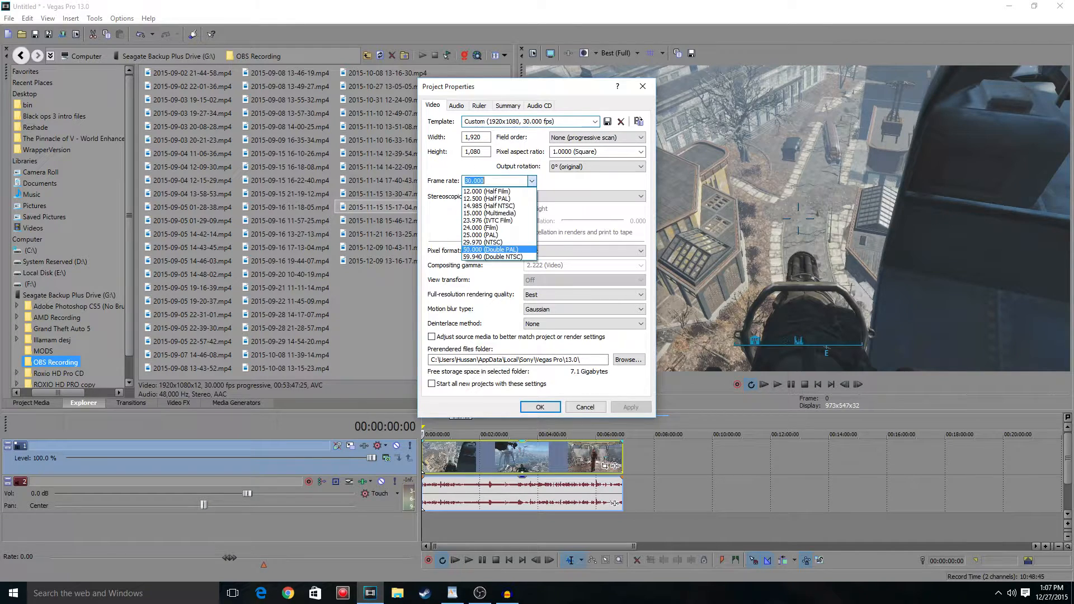
pyautogui.click(490, 256)
pyautogui.write('Roxio')
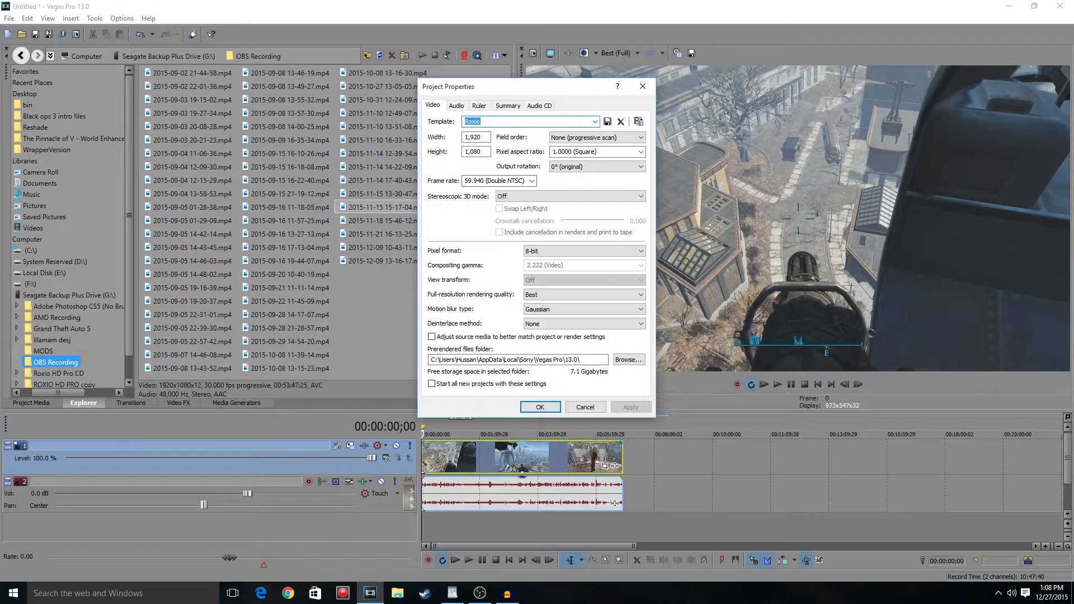
pyautogui.click(431, 384)
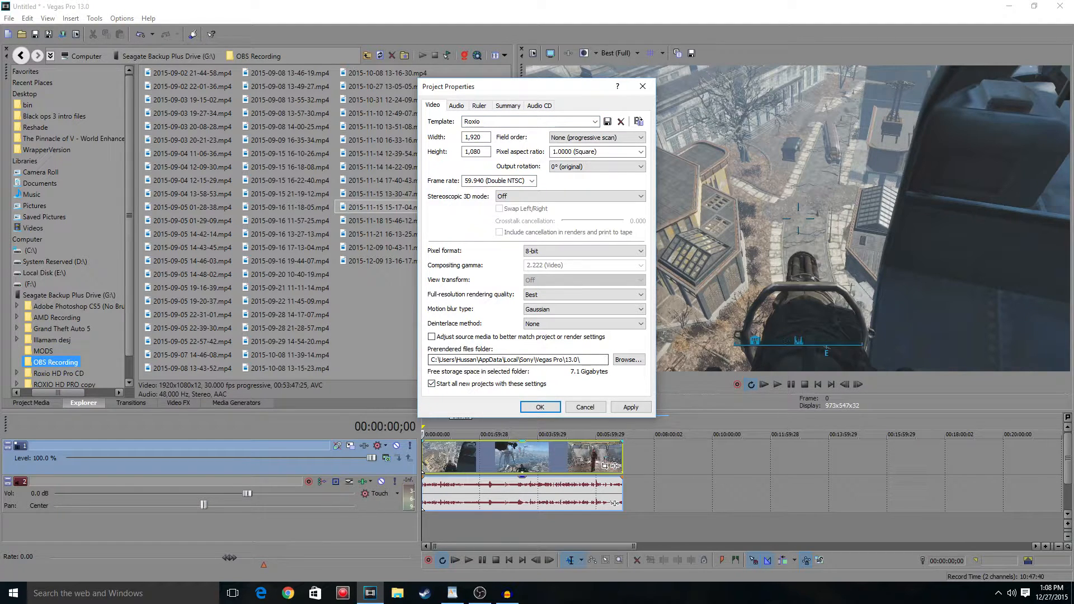
pyautogui.click(431, 336)
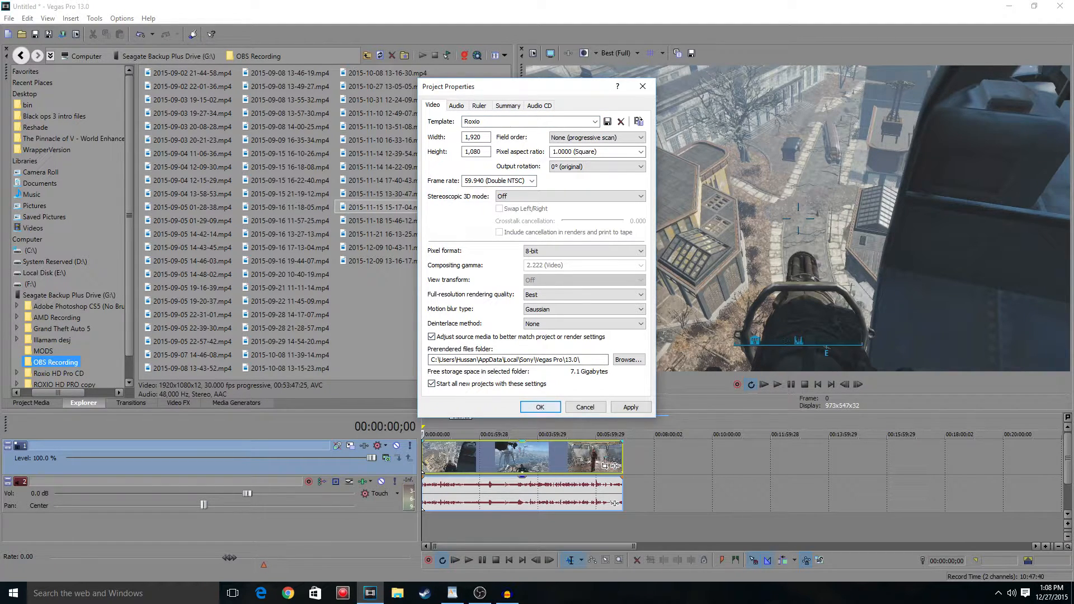
pyautogui.click(539, 406)
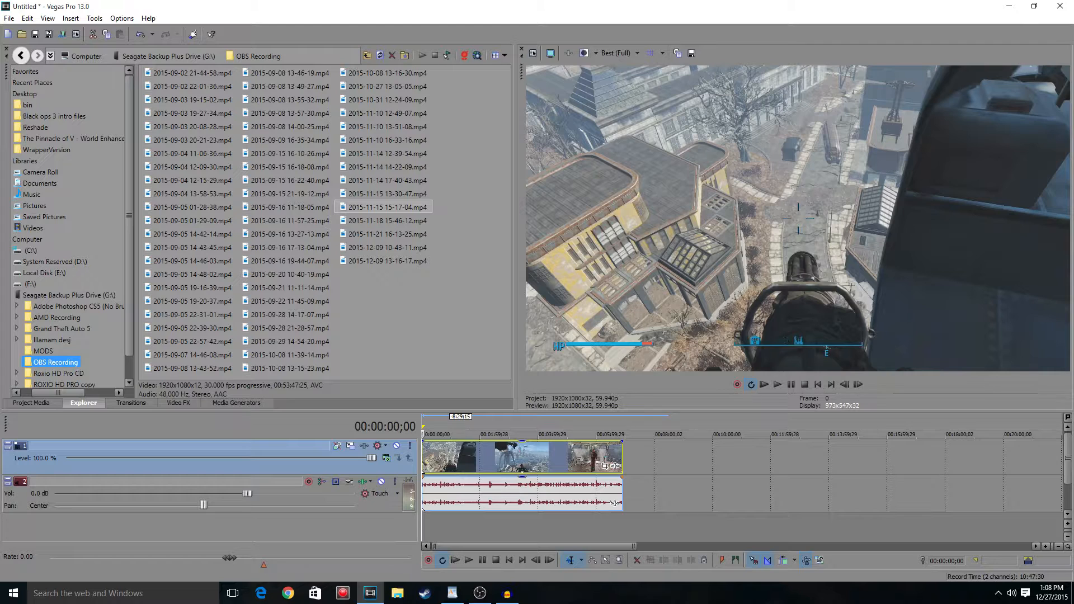
# Apply the Color Curves 'Perfect all' preset to the gameplay clip, then close the FX window
pyautogui.click(178, 403)
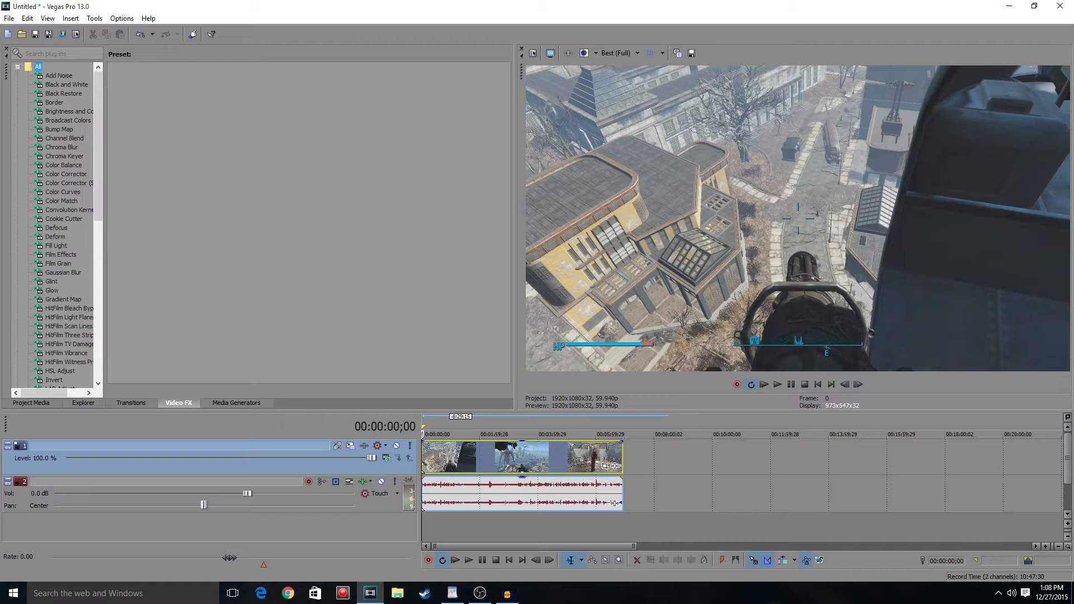
pyautogui.click(62, 192)
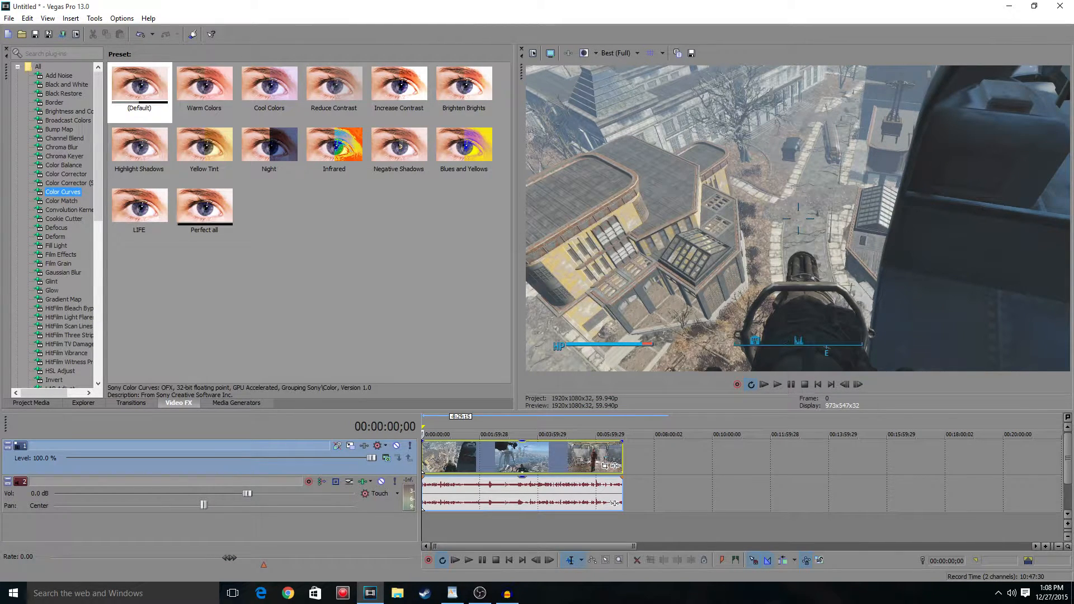
pyautogui.click(203, 205)
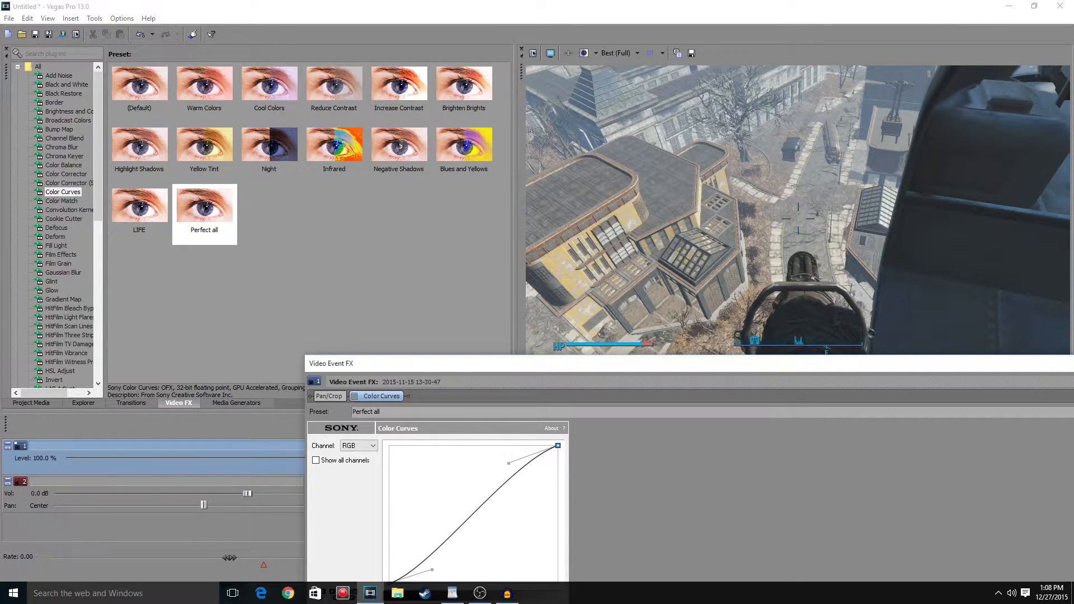
pyautogui.moveTo(331, 363); pyautogui.dragTo(222, 116)
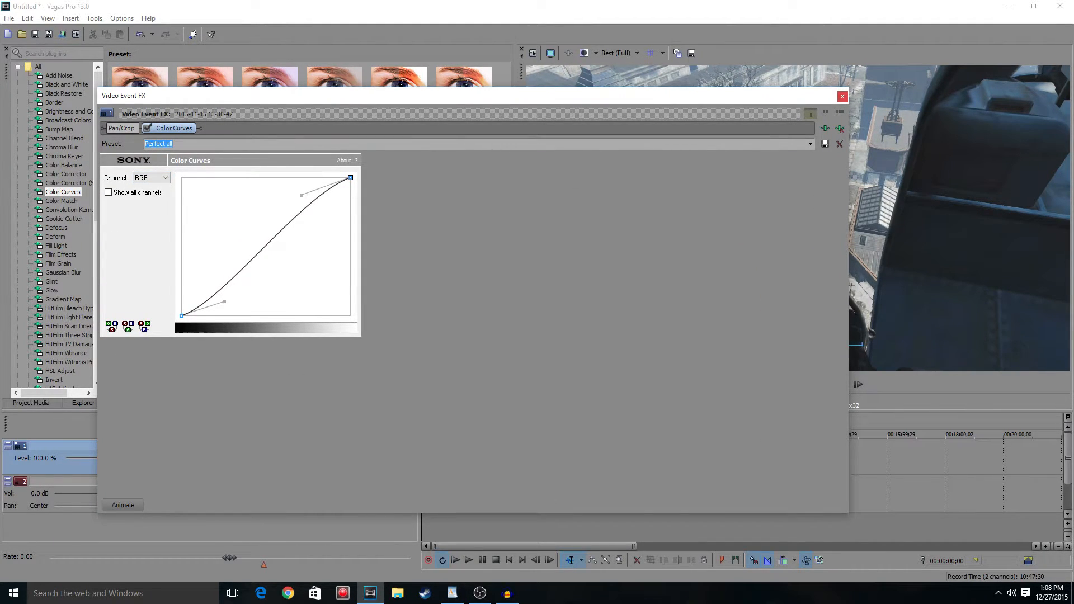
pyautogui.click(841, 96)
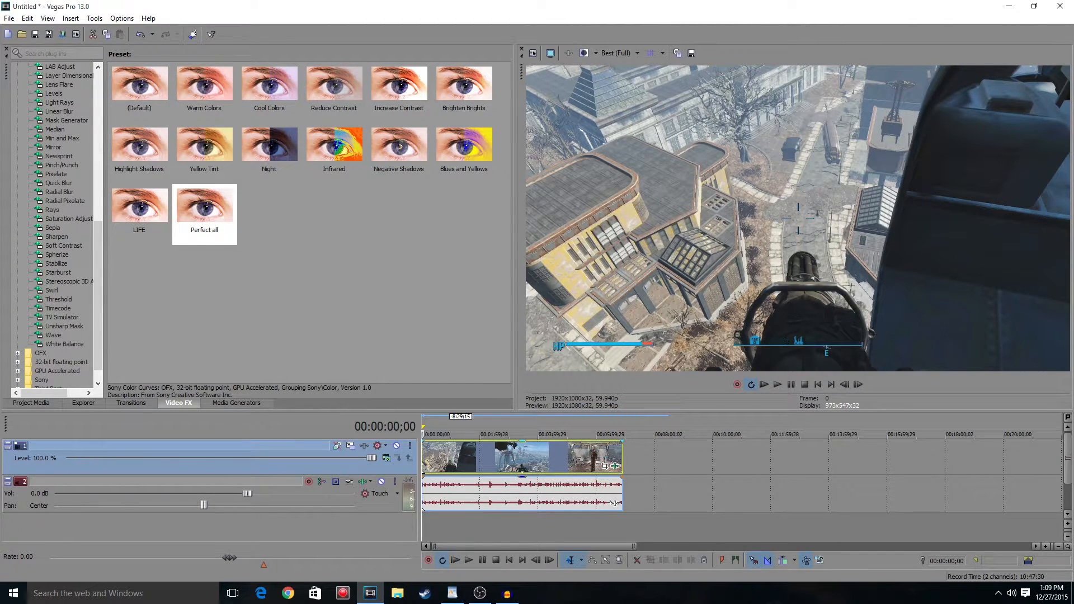
# Add Sharpen with the CAP GAME preset to the clip and set its amount to 0.075
pyautogui.click(57, 236)
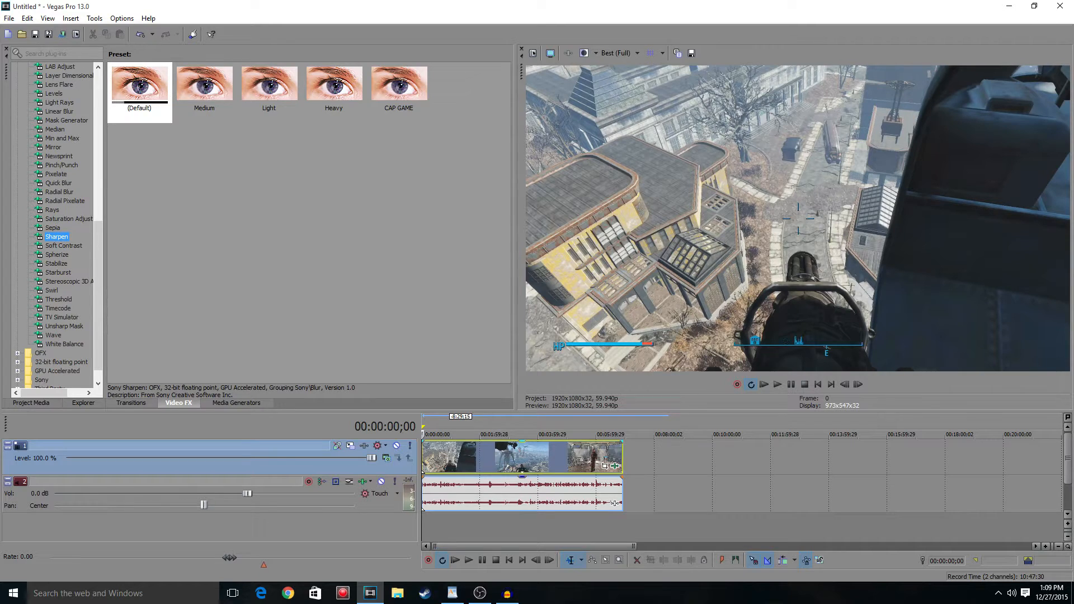
pyautogui.click(399, 83)
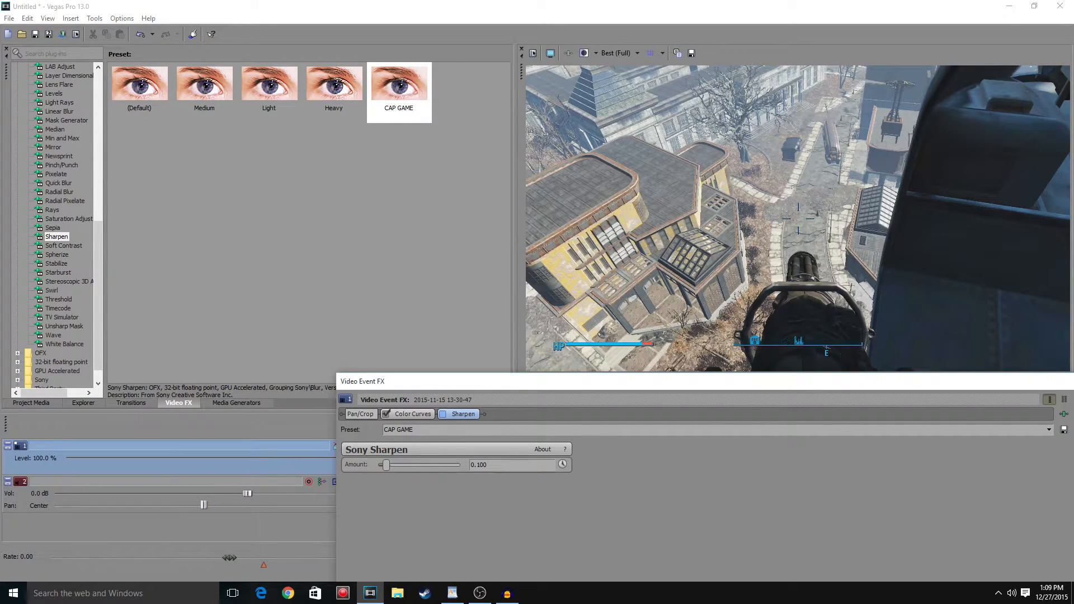
pyautogui.click(443, 413)
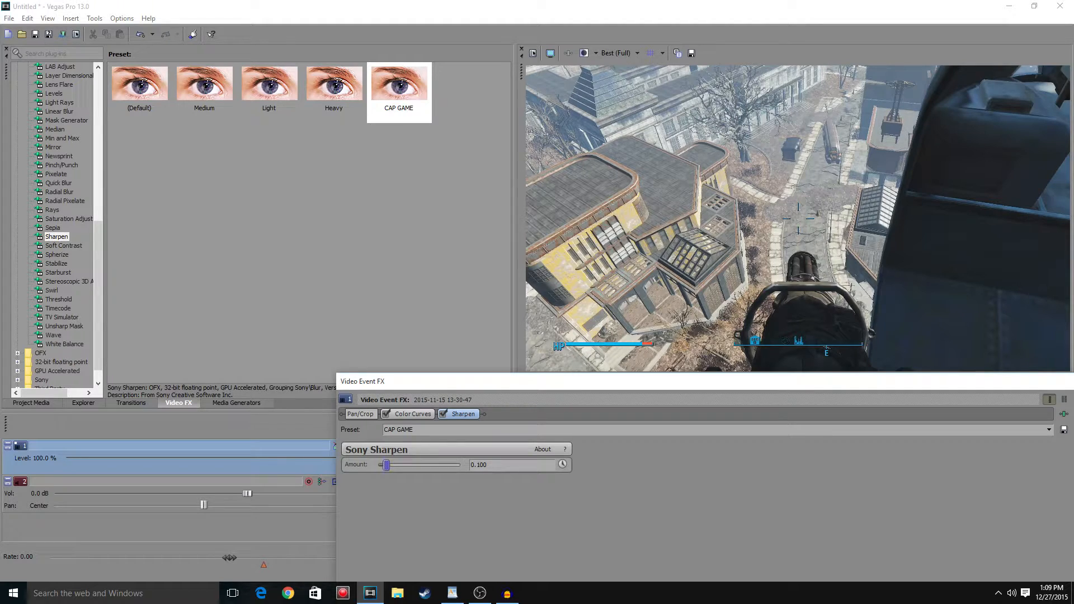
pyautogui.moveTo(387, 464); pyautogui.dragTo(382, 464)
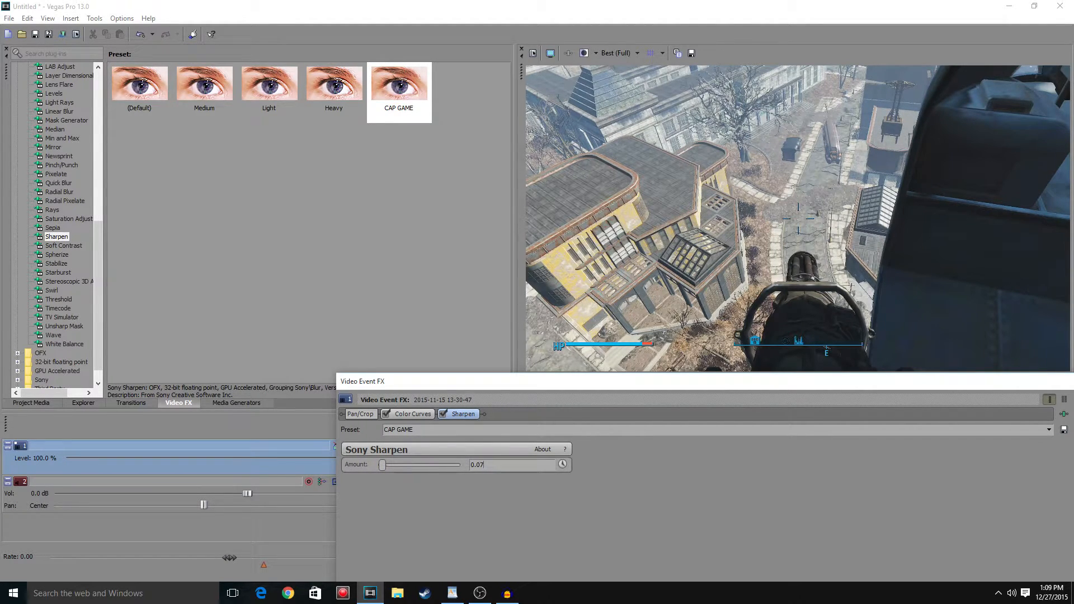
pyautogui.write('0.075')
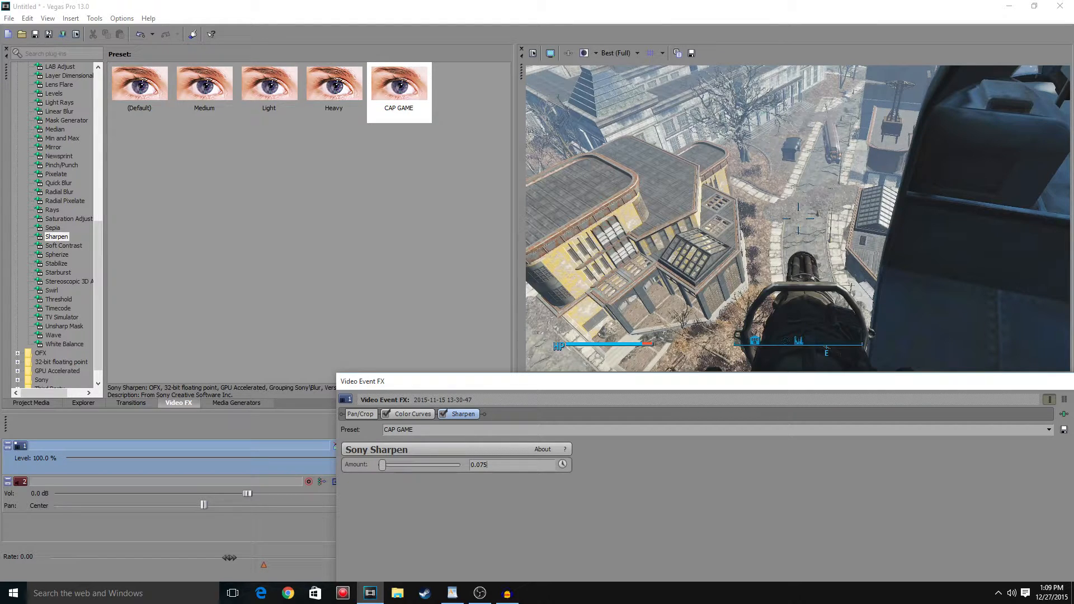
pyautogui.tripleClick(398, 429)
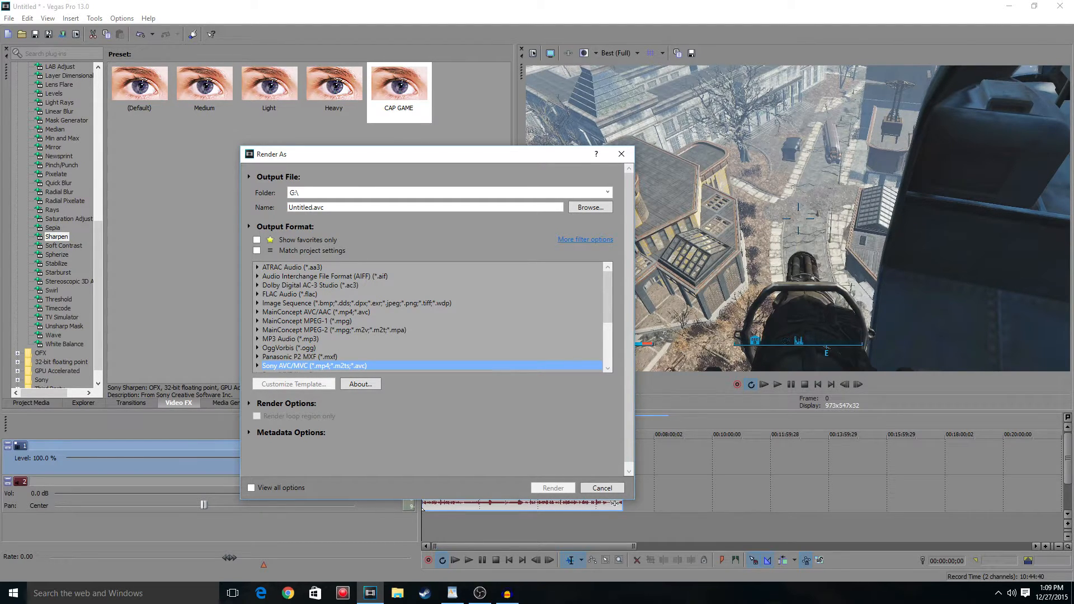
# Choose the Sony AVC/MVC 'Roxio Ultra High22222' render template, outputting Untitled.mp4
pyautogui.scroll(-3)
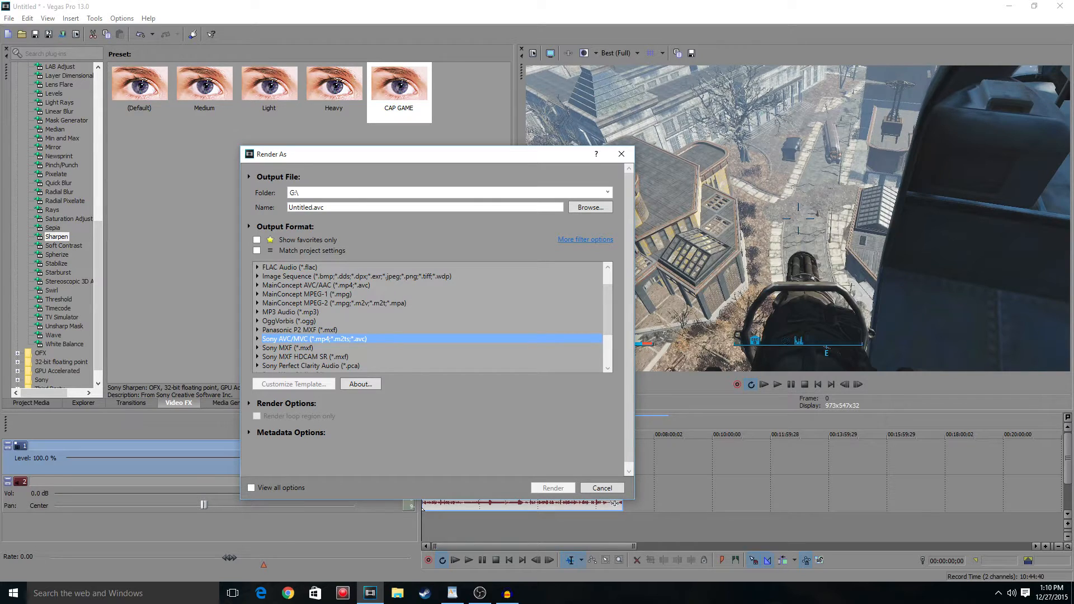
pyautogui.click(257, 338)
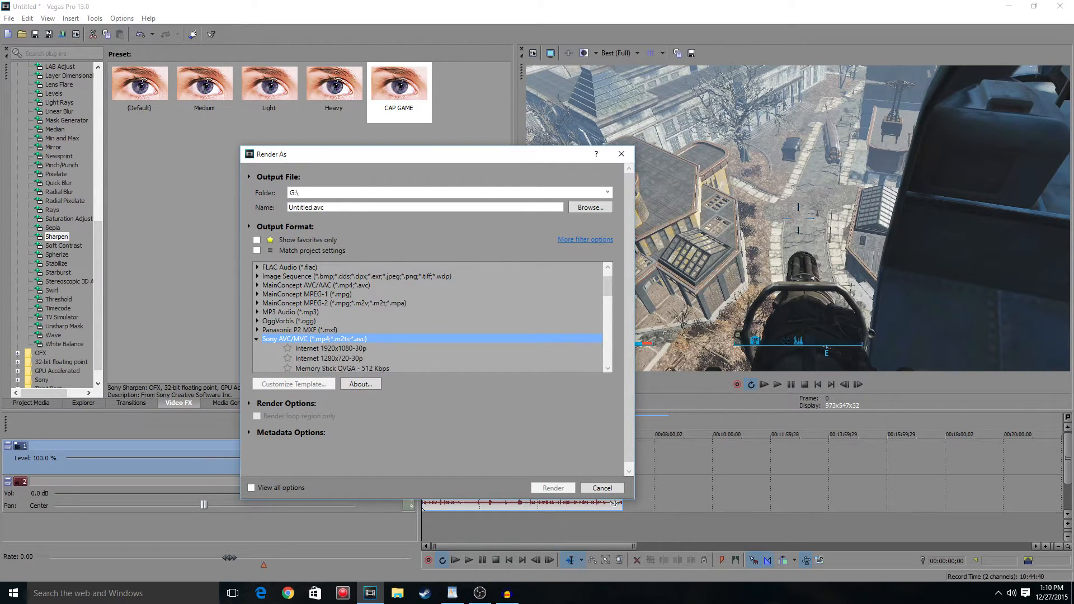
pyautogui.scroll(-3)
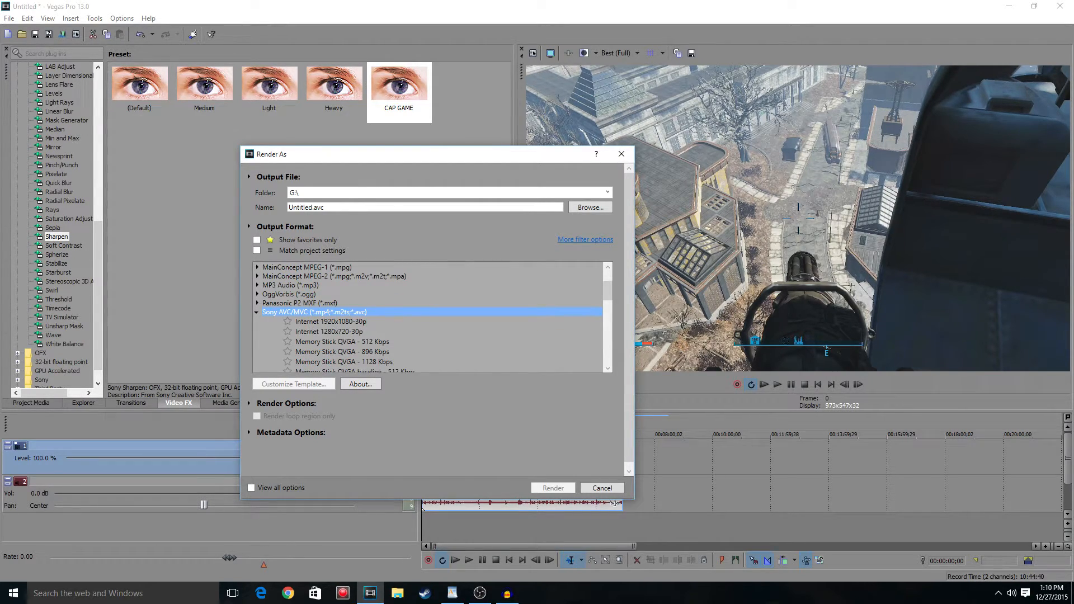
pyautogui.click(331, 321)
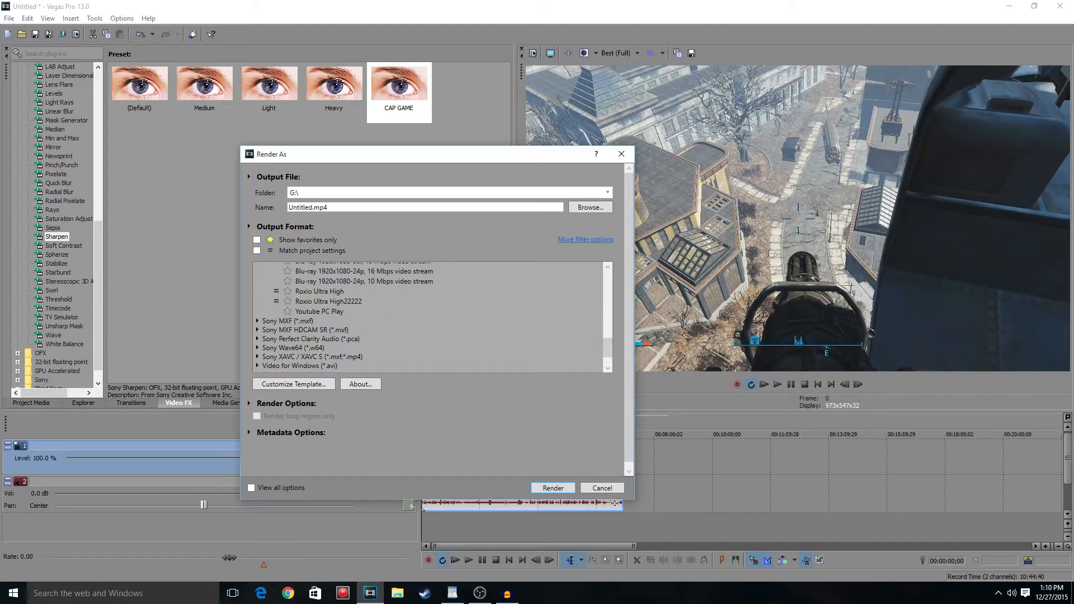
pyautogui.click(329, 301)
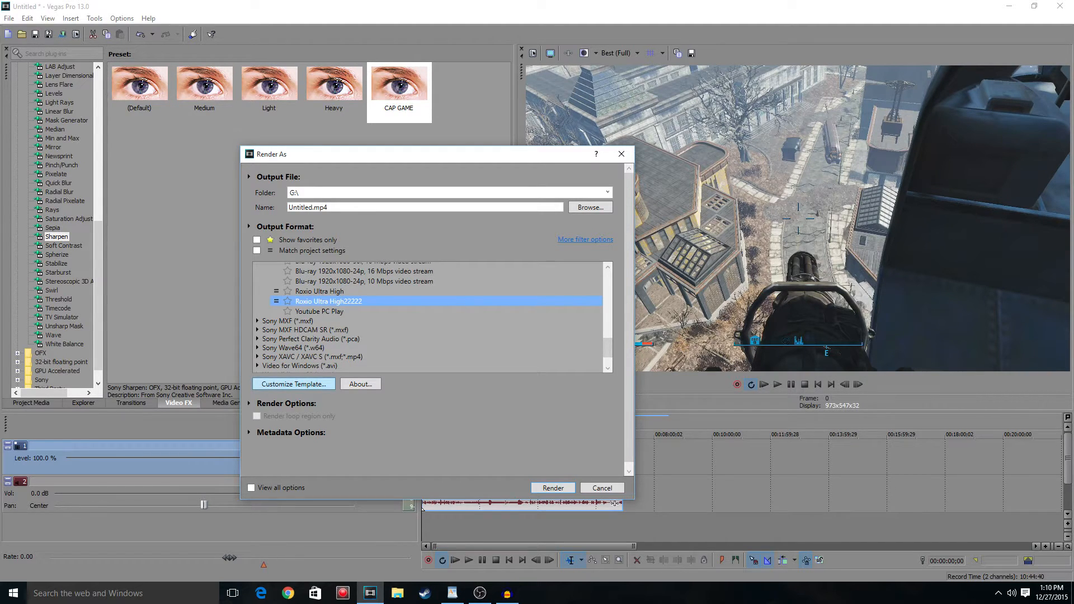
# Review the template's video and project settings (AVC, 1920x1080, 59.940 fps), then close Render As
pyautogui.click(293, 384)
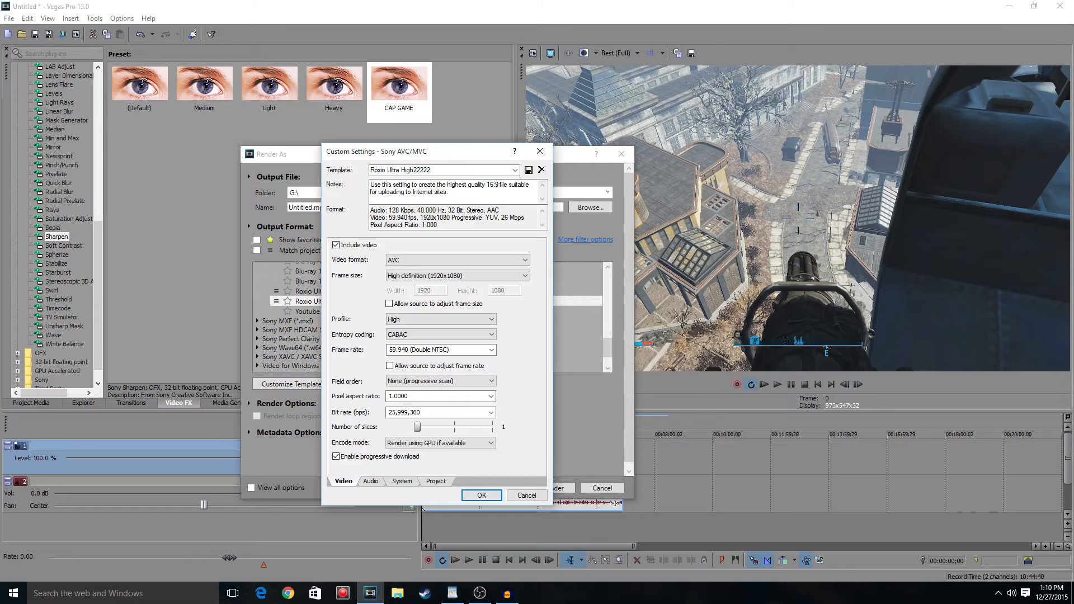
pyautogui.click(436, 481)
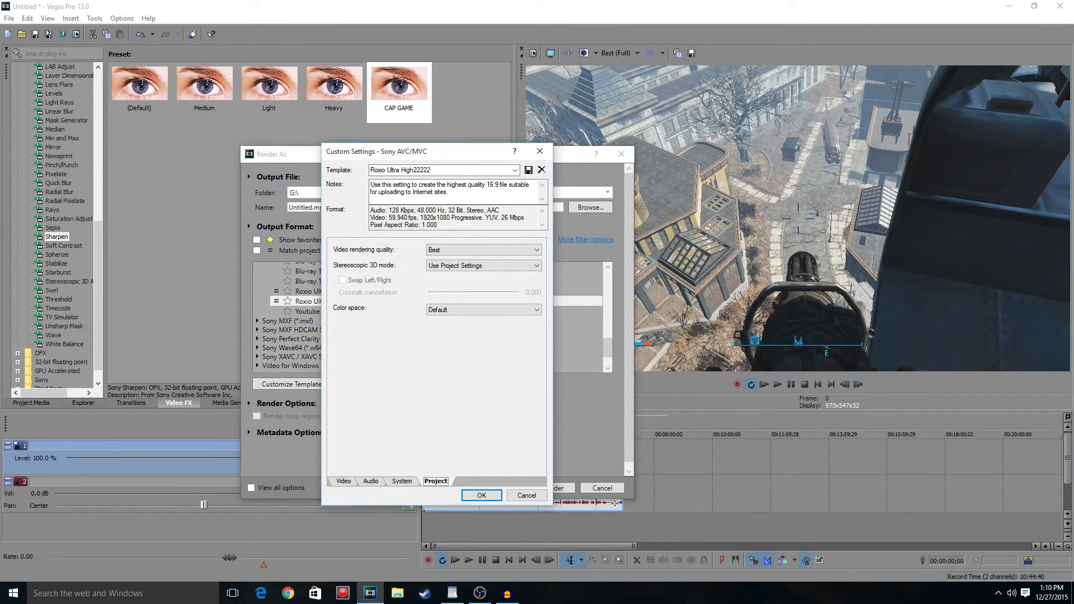
pyautogui.click(481, 495)
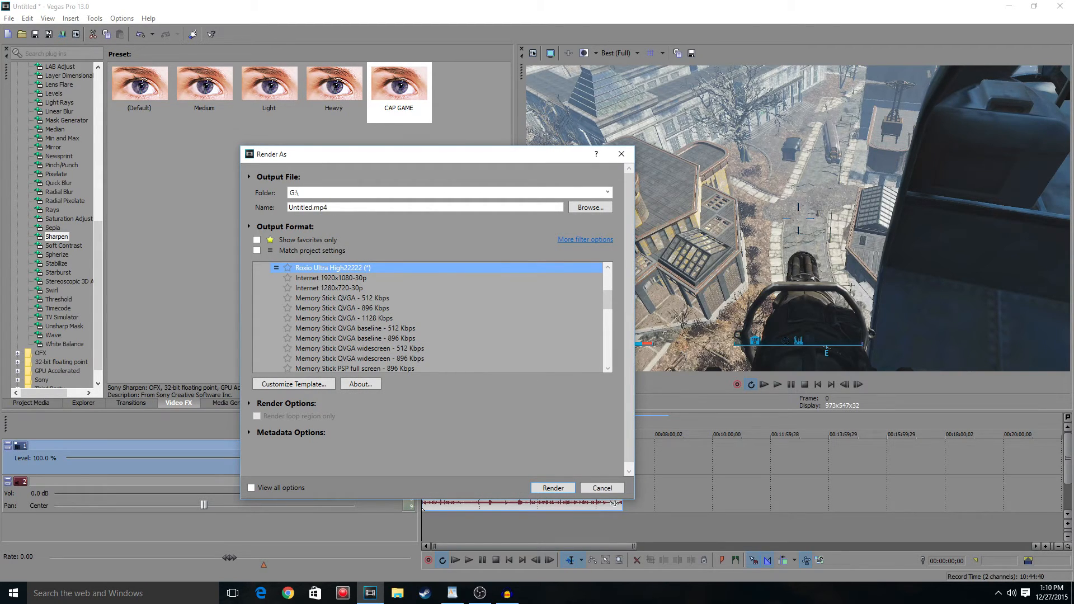
pyautogui.click(601, 487)
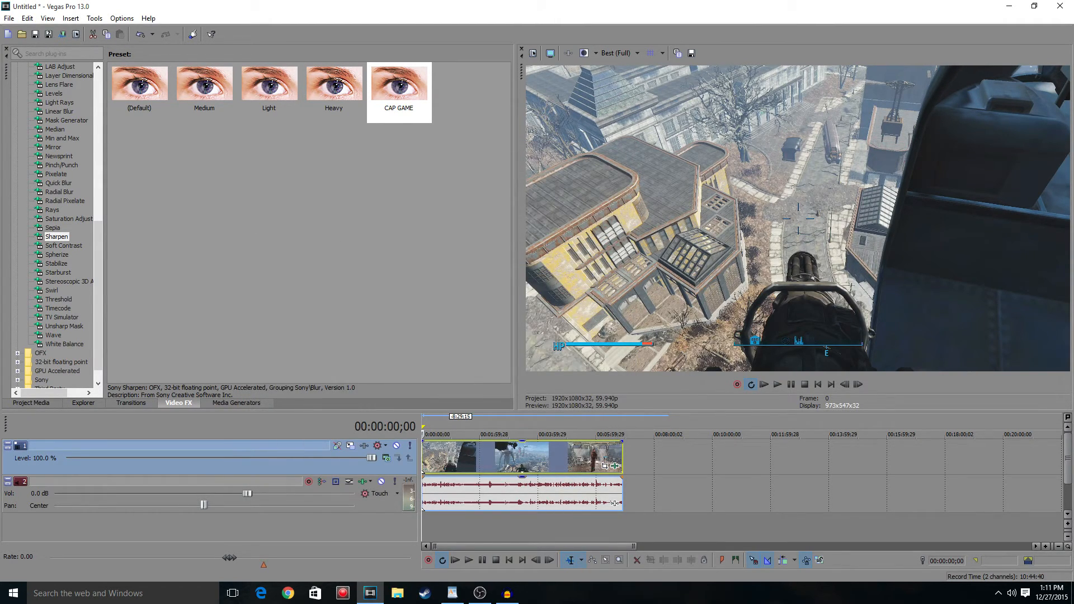